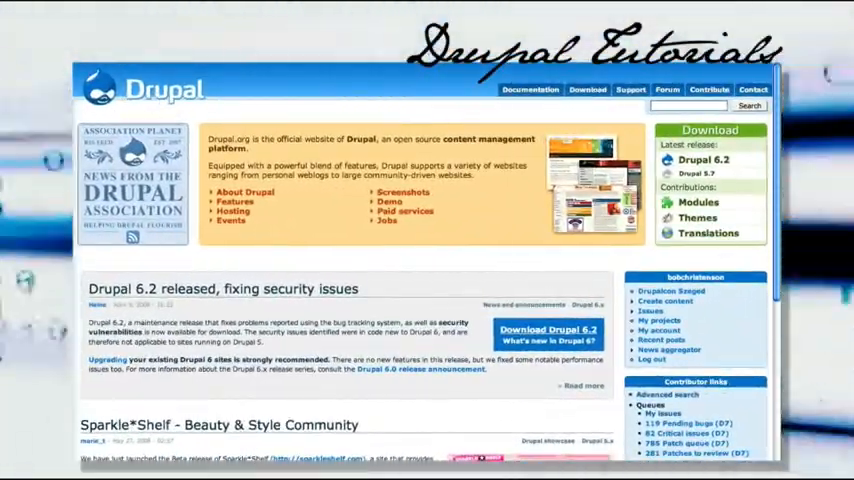
Step: Scroll the Drupal 6 preprocess-functions guide down to its ordered list of template preprocessors
{"action": "scroll", "scroll_direction": "down", "scroll_amount": 3}
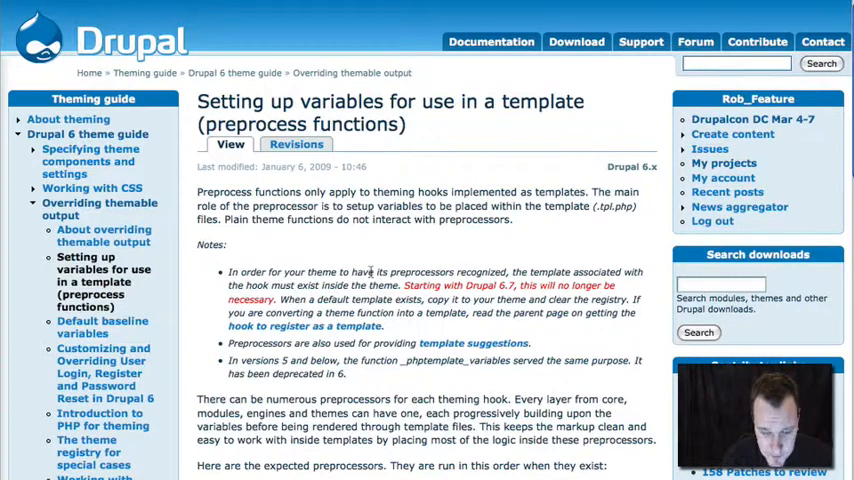
{"action": "mouse_move", "coordinate": [362, 256]}
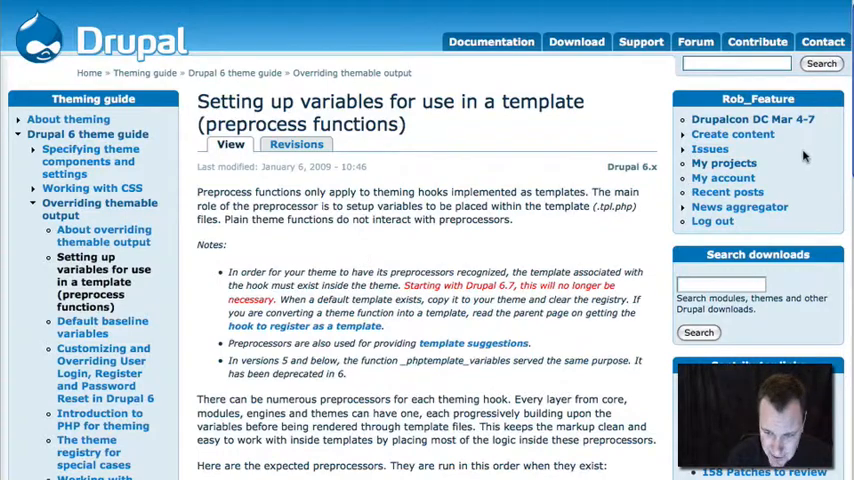
{"action": "scroll", "scroll_direction": "down", "scroll_amount": 3}
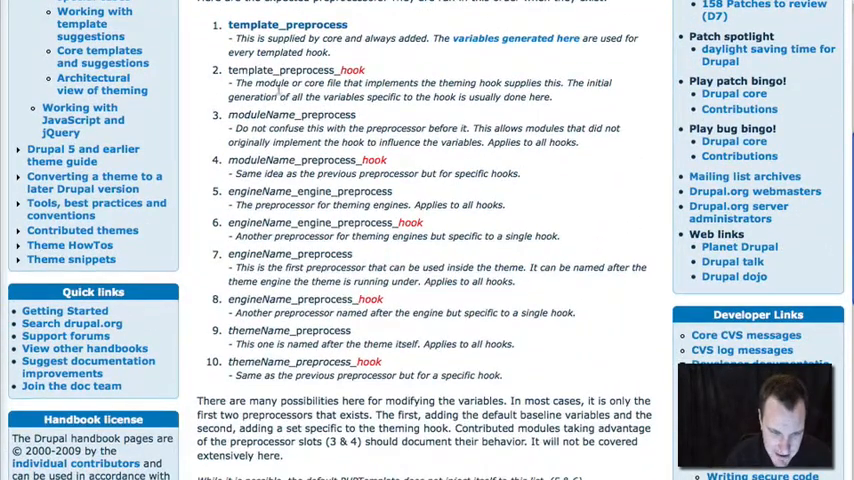
{"action": "left_click_drag", "start_coordinate": [228, 24], "coordinate": [504, 376]}
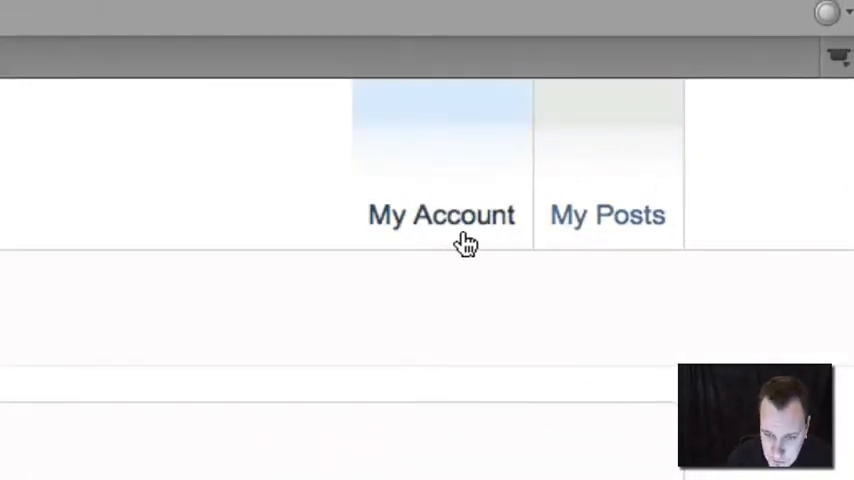
{"action": "left_click", "coordinate": [608, 216]}
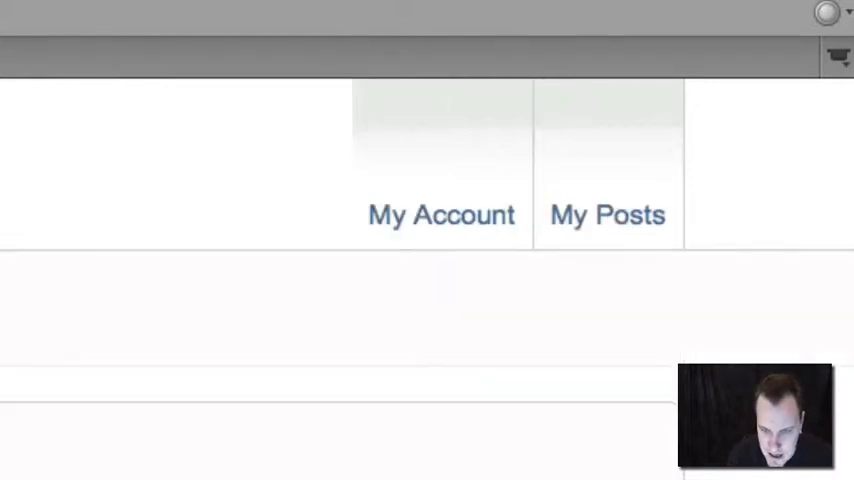
{"action": "mouse_move", "coordinate": [490, 284]}
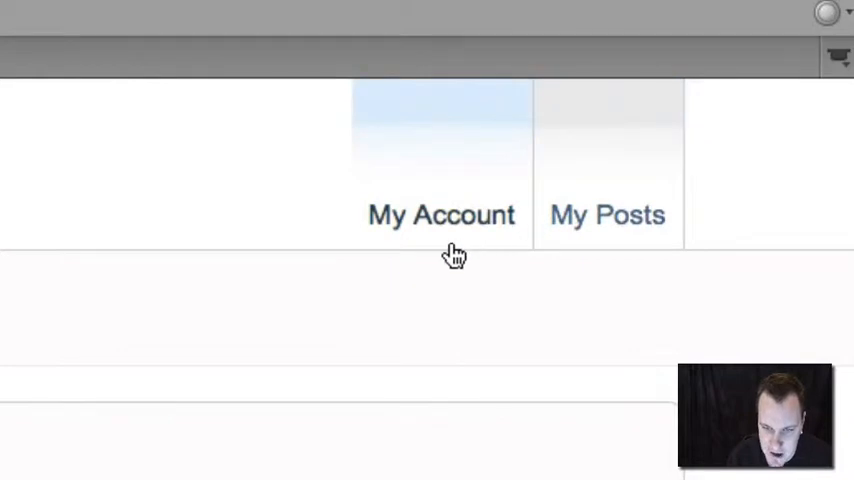
{"action": "mouse_move", "coordinate": [492, 244]}
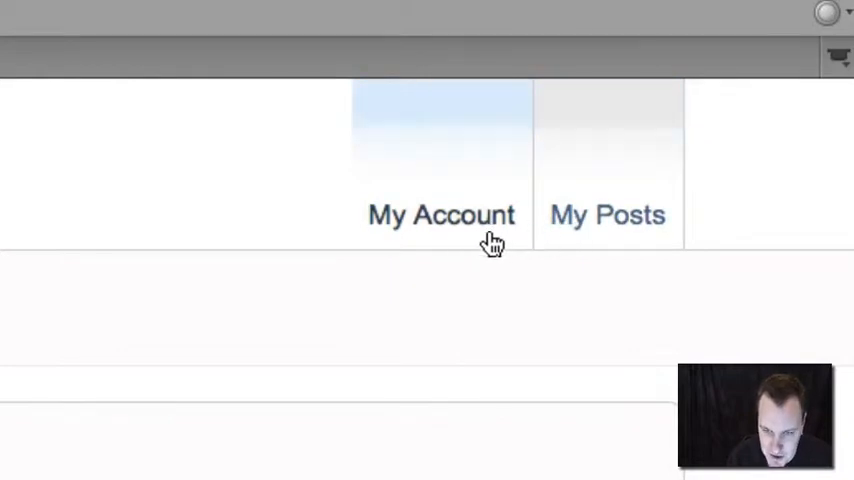
{"action": "mouse_move", "coordinate": [104, 164]}
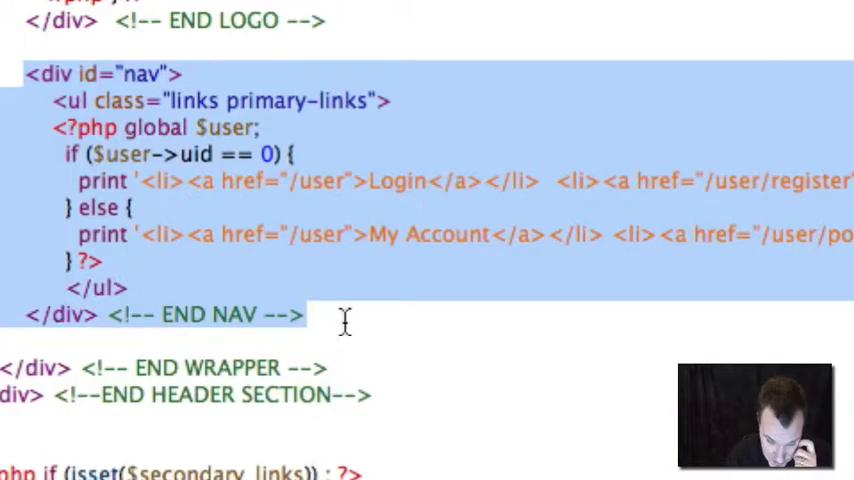
{"action": "mouse_move", "coordinate": [336, 288]}
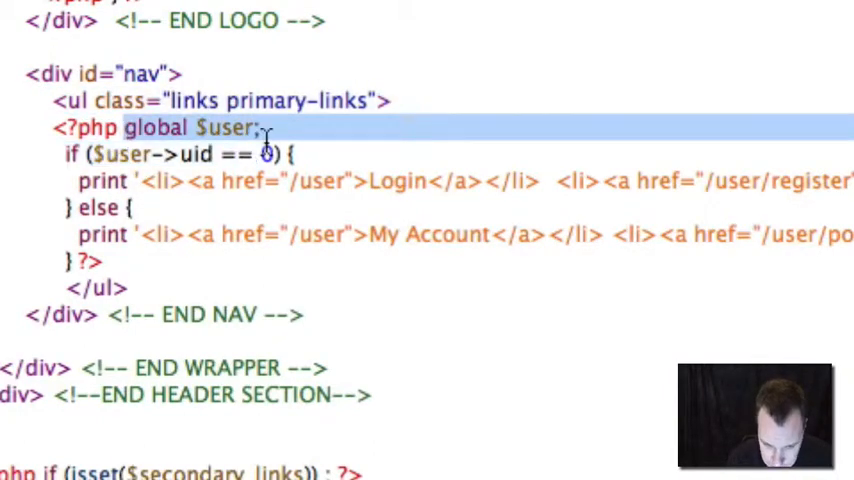
Step: Review the nav div links code in page.tpl.php and add a new file to the superclean theme folder
{"action": "left_click", "coordinate": [260, 128]}
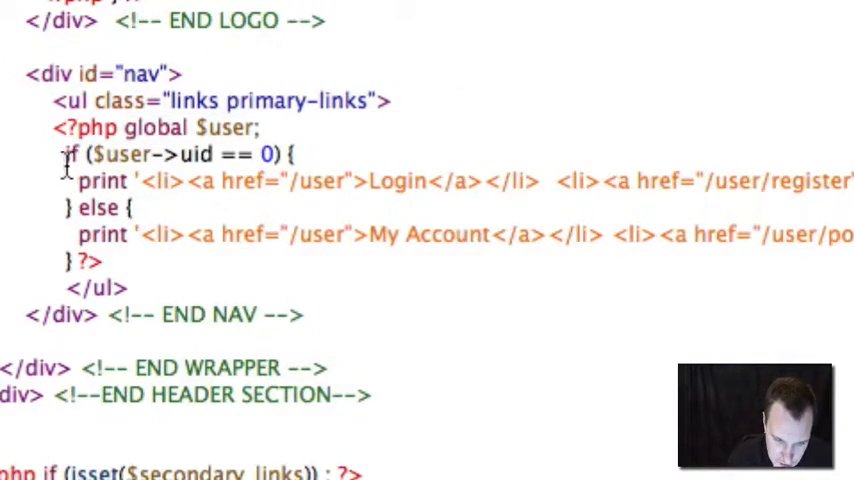
{"action": "left_click_drag", "start_coordinate": [64, 154], "coordinate": [290, 154]}
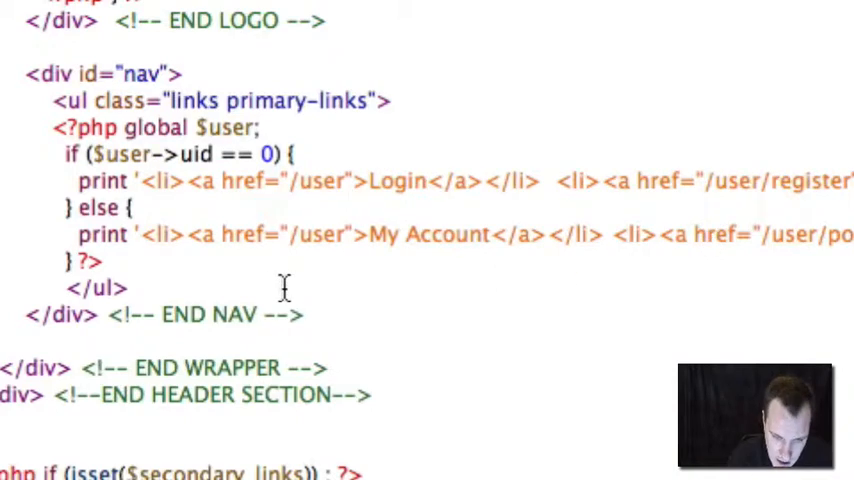
{"action": "left_click_drag", "start_coordinate": [136, 234], "coordinate": [853, 234]}
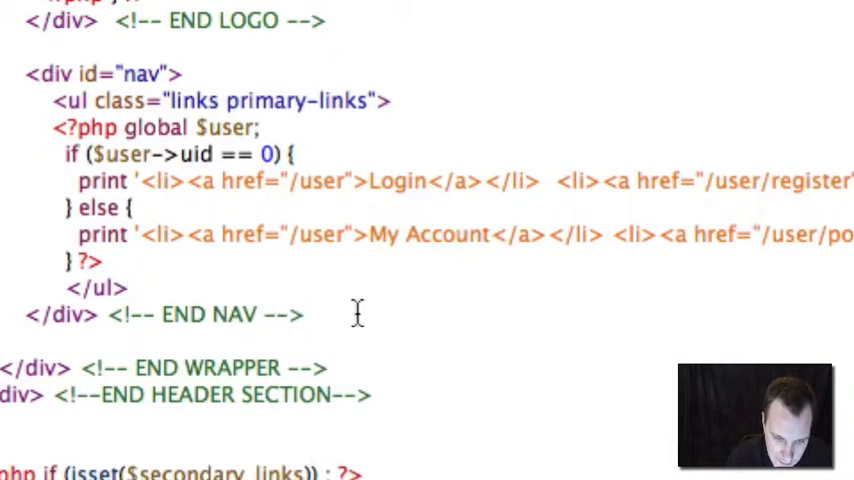
{"action": "left_click_drag", "start_coordinate": [30, 72], "coordinate": [310, 314]}
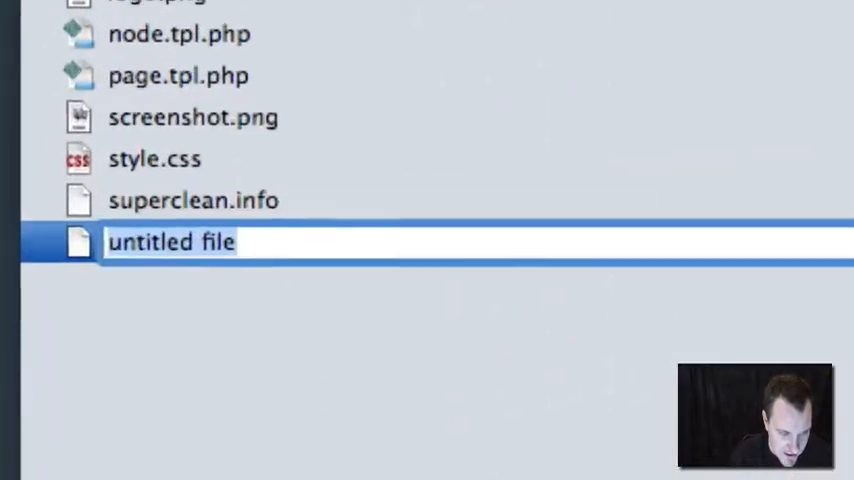
Step: Name the new file template.php and start it with an opening <?php tag
{"action": "type", "text": "tea"}
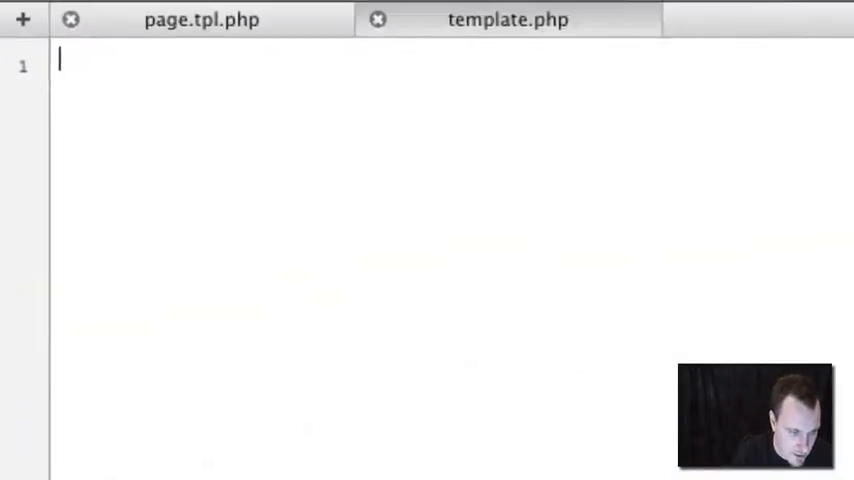
{"action": "type", "text": "<?php"}
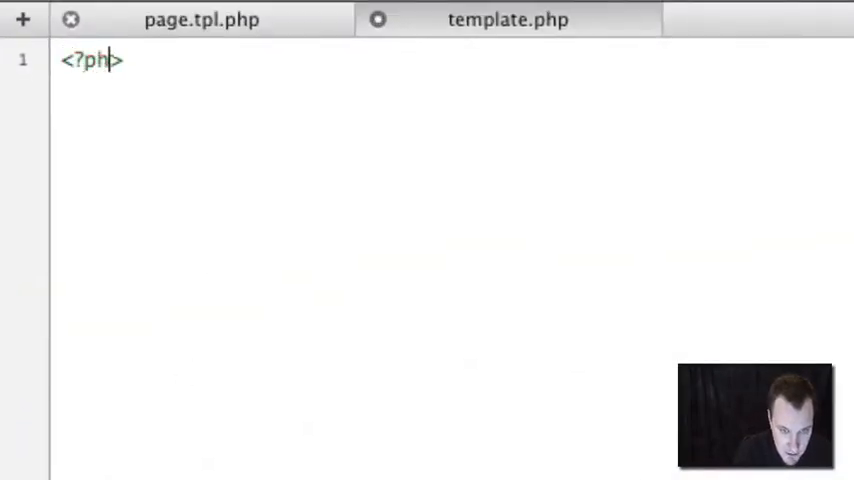
{"action": "key", "text": "enter"}
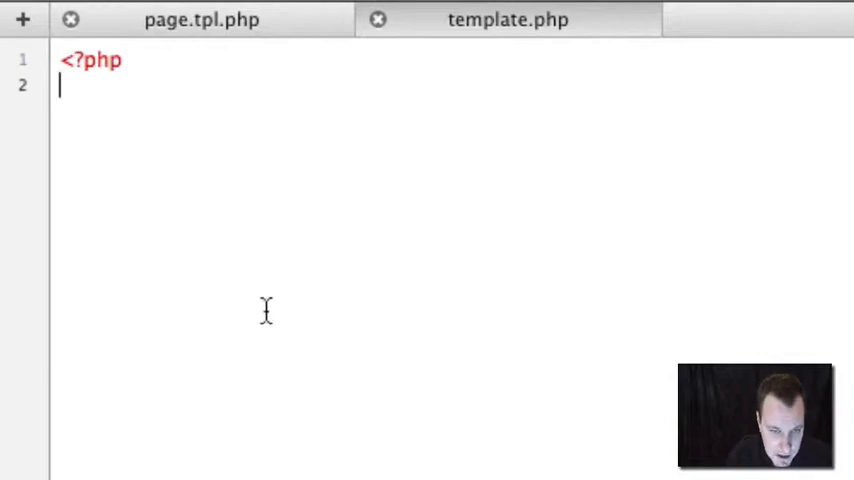
{"action": "mouse_move", "coordinate": [200, 20]}
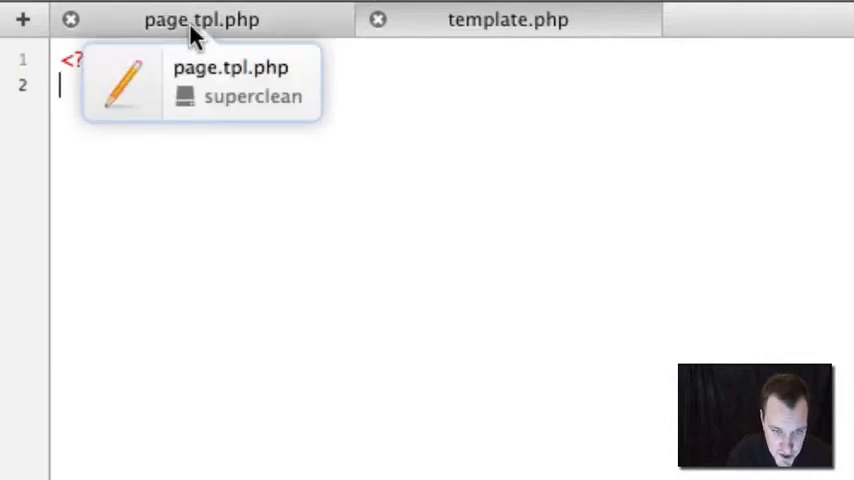
{"action": "left_click", "coordinate": [508, 20]}
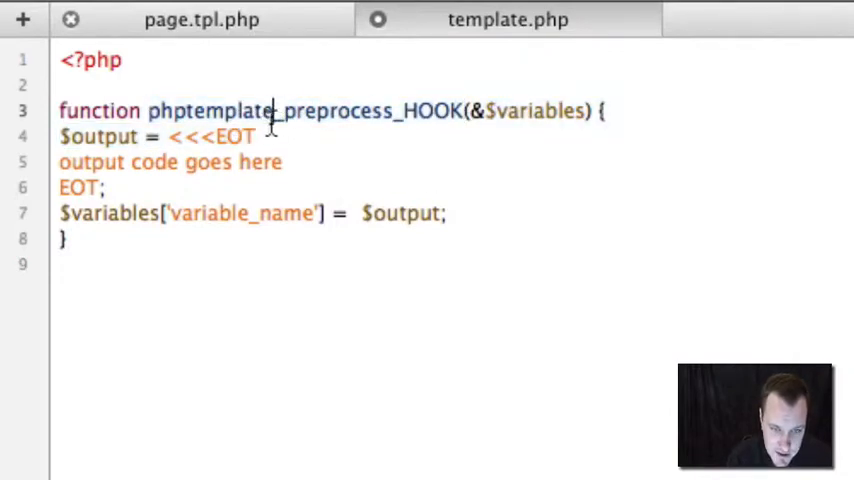
Step: Replace the theme-name prefix of the preprocess function skeleton with phptemplate
{"action": "double_click", "coordinate": [210, 110]}
{"action": "type", "text": "s"}
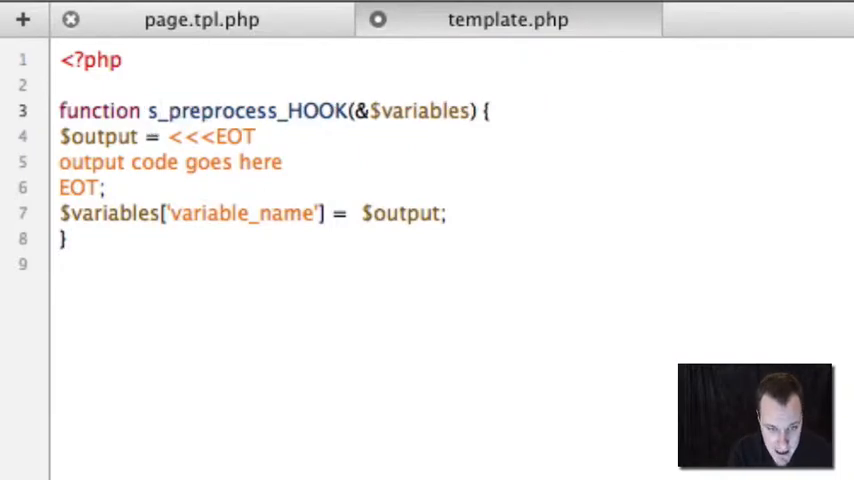
{"action": "type", "text": "uperclean"}
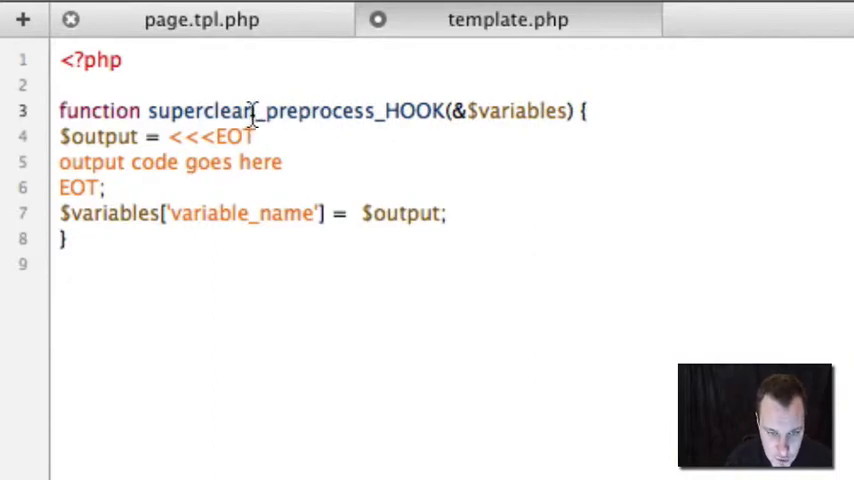
{"action": "double_click", "coordinate": [204, 110]}
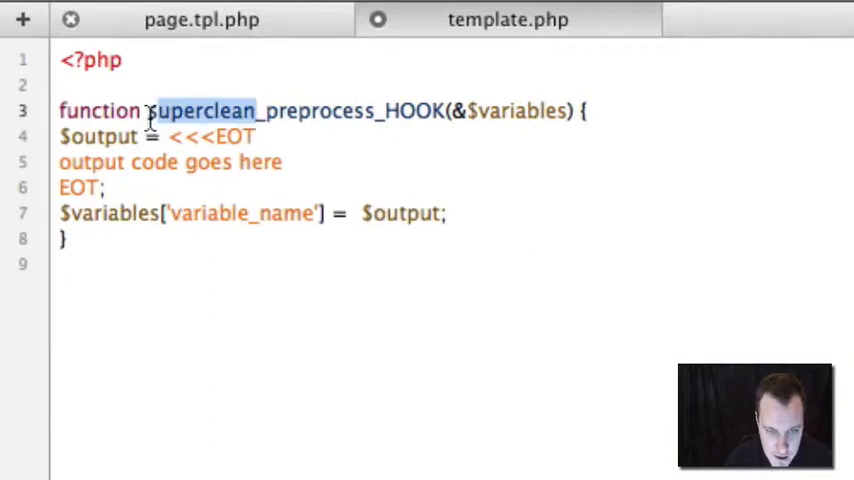
{"action": "type", "text": "phptemplat"}
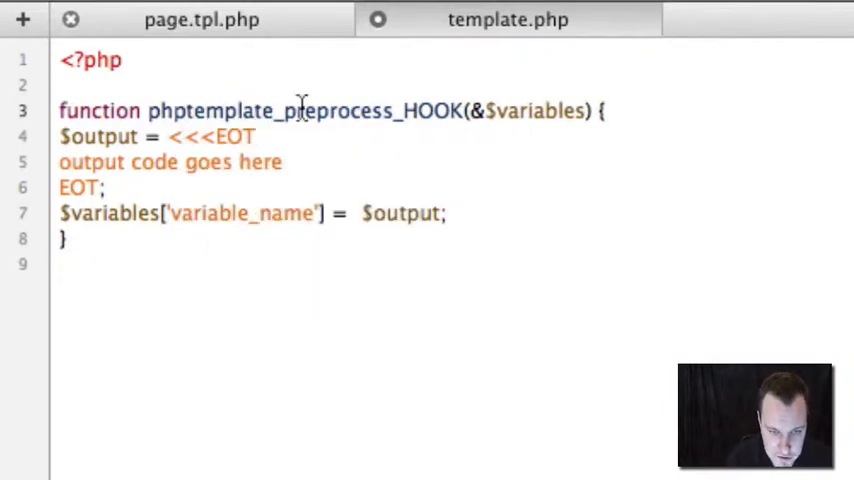
Step: Replace HOOK in the function name with page, giving phptemplate_preprocess_page
{"action": "double_click", "coordinate": [428, 110]}
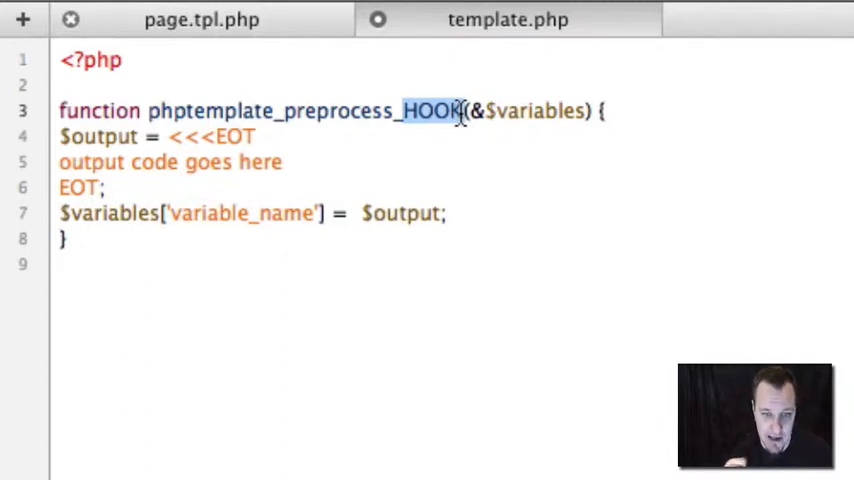
{"action": "type", "text": "page"}
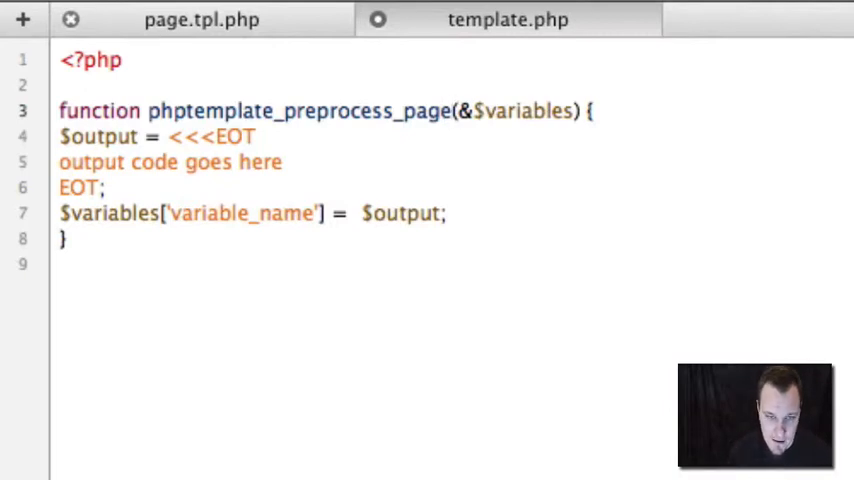
Step: Drop the heredoc output block and assign $output to the user_navigation variable
{"action": "left_click", "coordinate": [454, 110]}
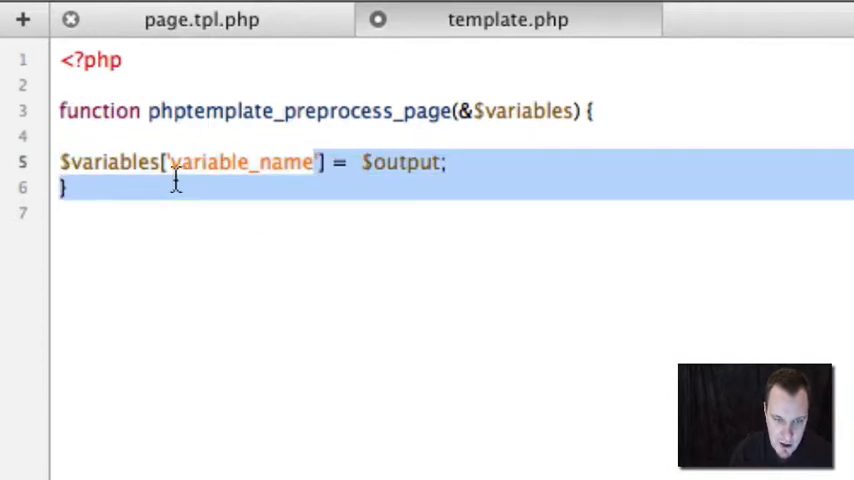
{"action": "type", "text": "user"}
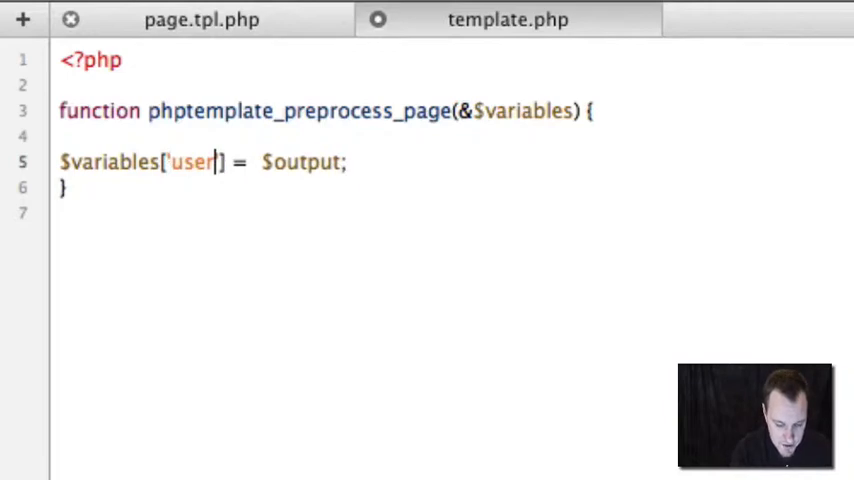
{"action": "type", "text": "_navigation"}
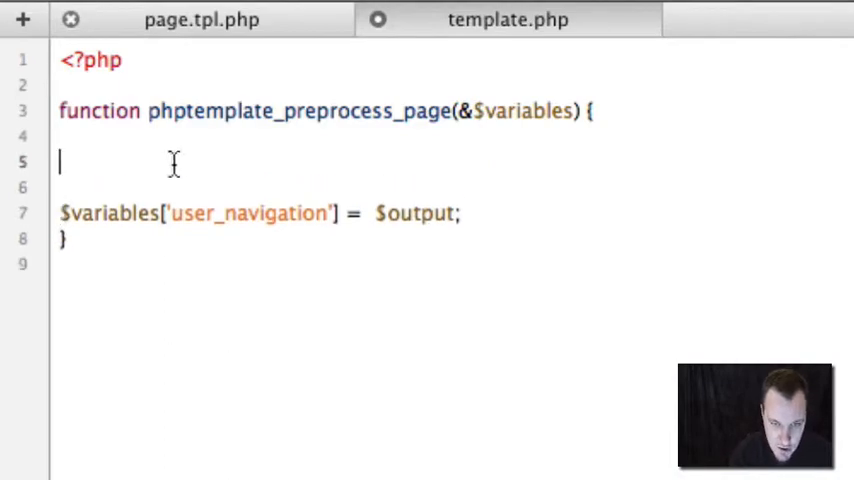
Step: Copy the nav links PHP from page.tpl.php into the function as $output .= concatenations
{"action": "left_click", "coordinate": [200, 20]}
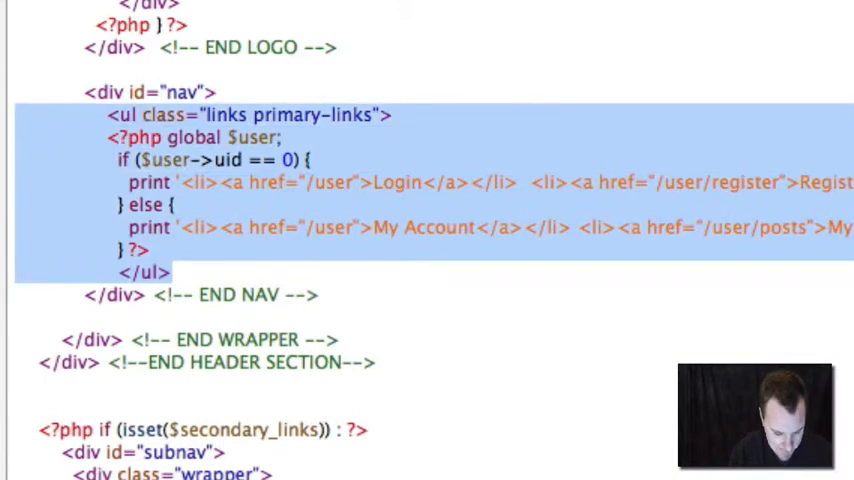
{"action": "left_click", "coordinate": [404, 16]}
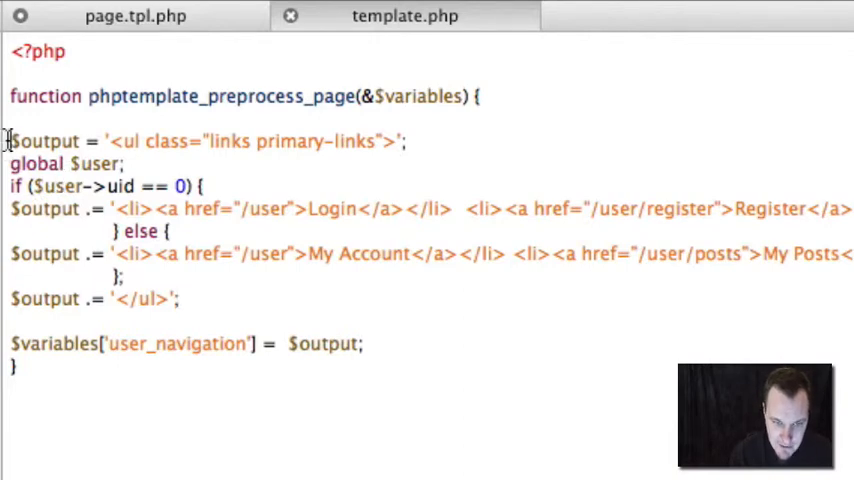
Step: Select the $output variable name in template.php before clearing the nav div
{"action": "double_click", "coordinate": [44, 140]}
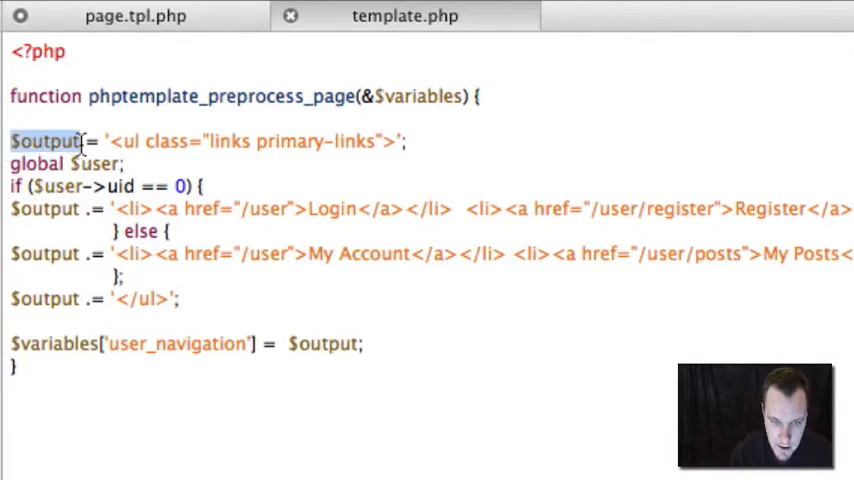
{"action": "mouse_move", "coordinate": [48, 208]}
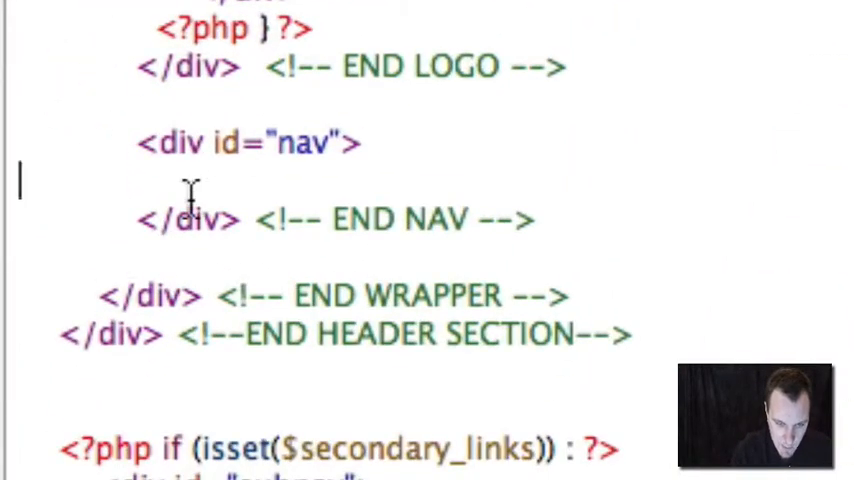
Step: Fill the nav div with <?php print $user_navigation ?> and return to template.php
{"action": "type", "text": "<"}
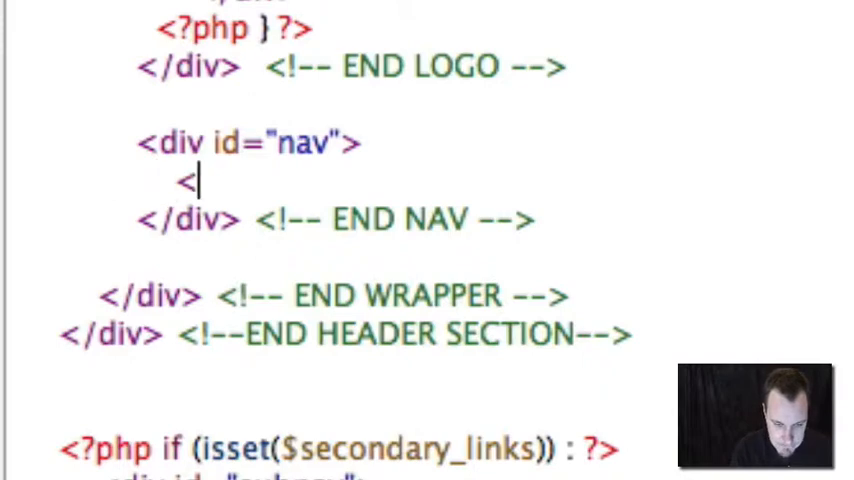
{"action": "type", "text": "?php print $"}
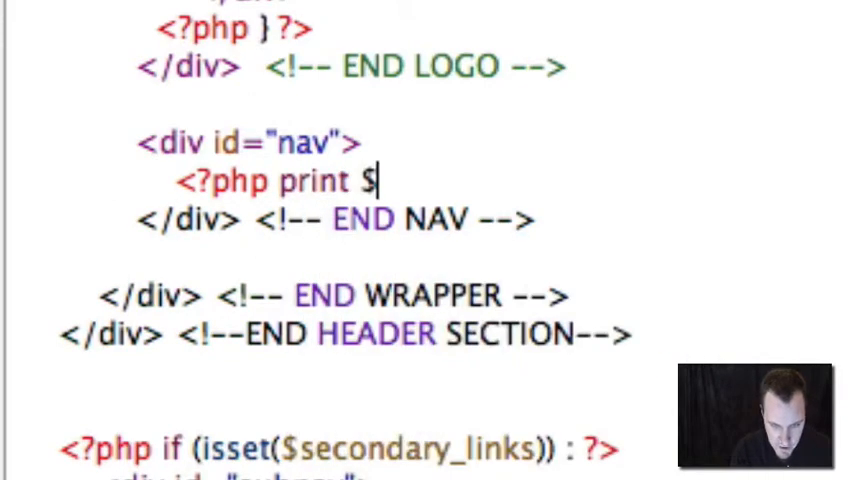
{"action": "type", "text": "user_navigation ?>"}
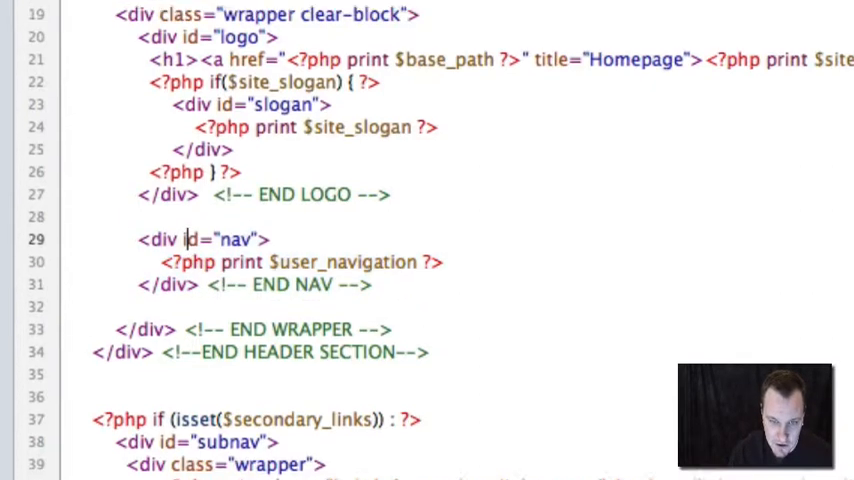
{"action": "left_click", "coordinate": [462, 6]}
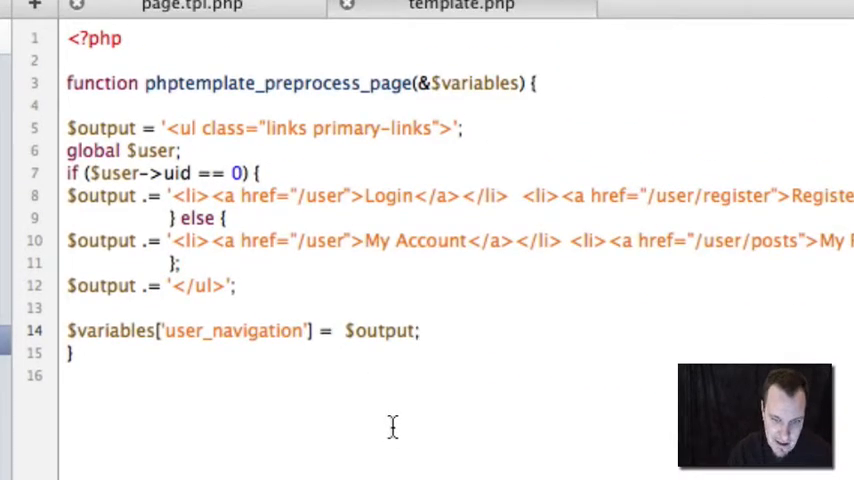
{"action": "left_click", "coordinate": [420, 332]}
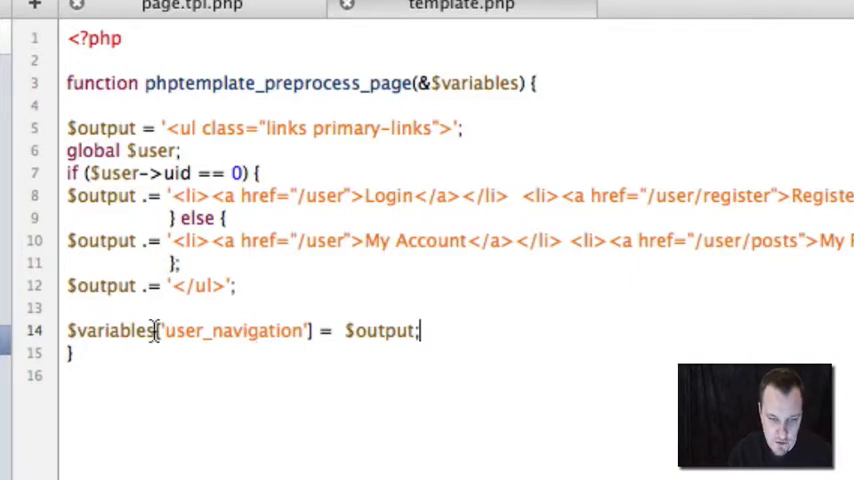